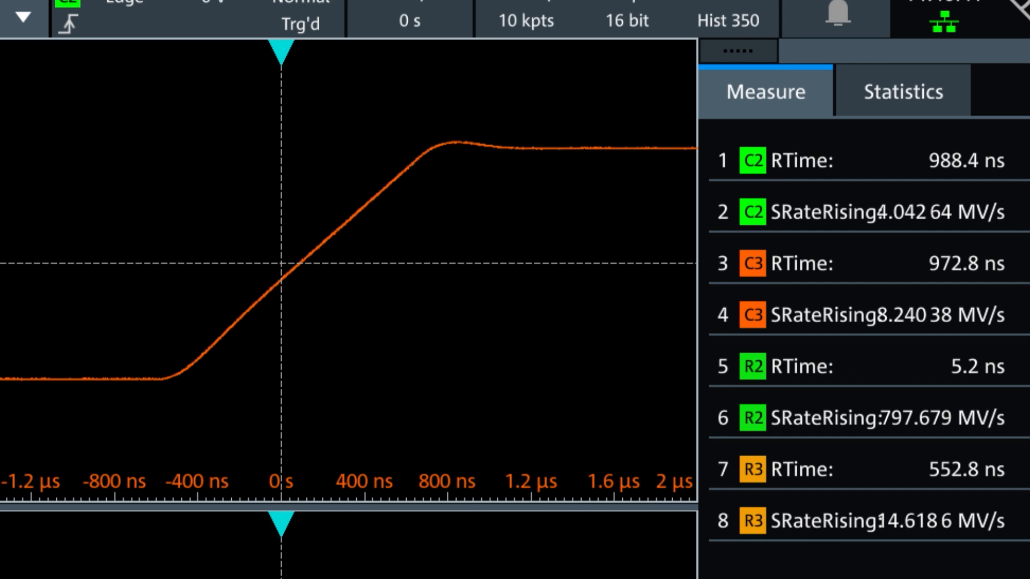
- Scroll the forum post to the 'Side tangent on opamp selection' section showing the scope capture and opamp limits
{"action": "left_click", "coordinate": [854, 314]}
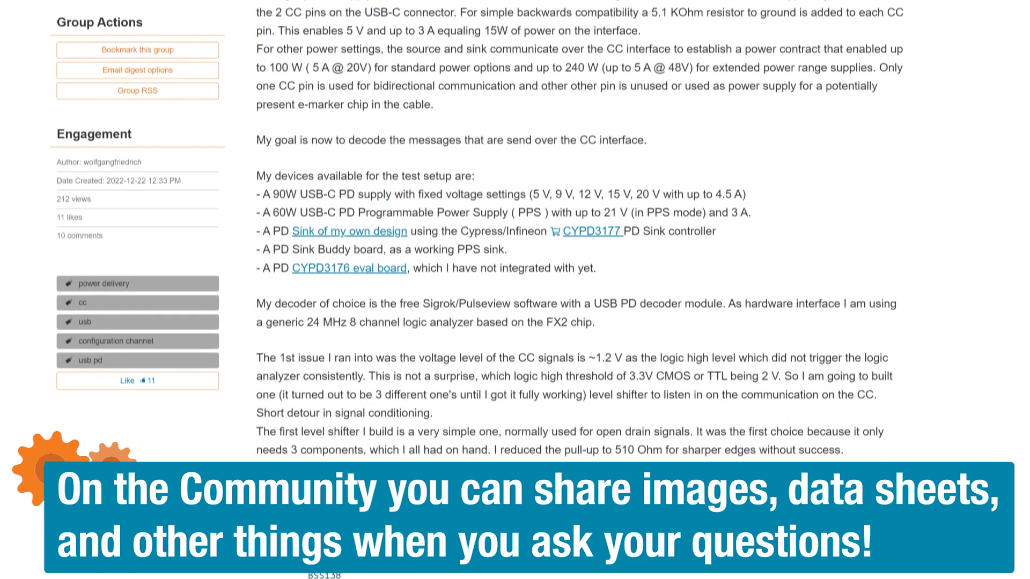
{"action": "scroll", "scroll_direction": "down", "scroll_amount": 3}
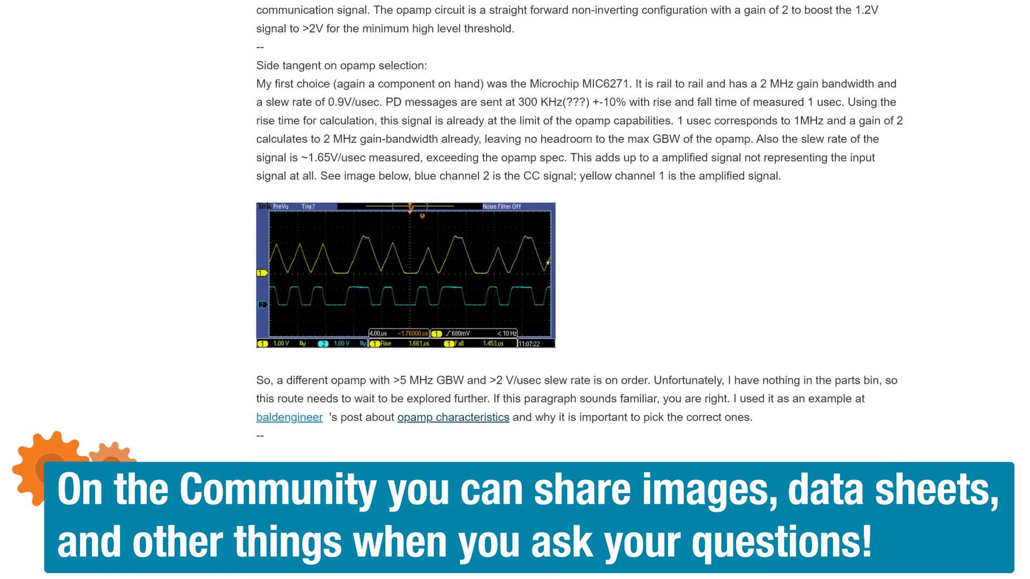